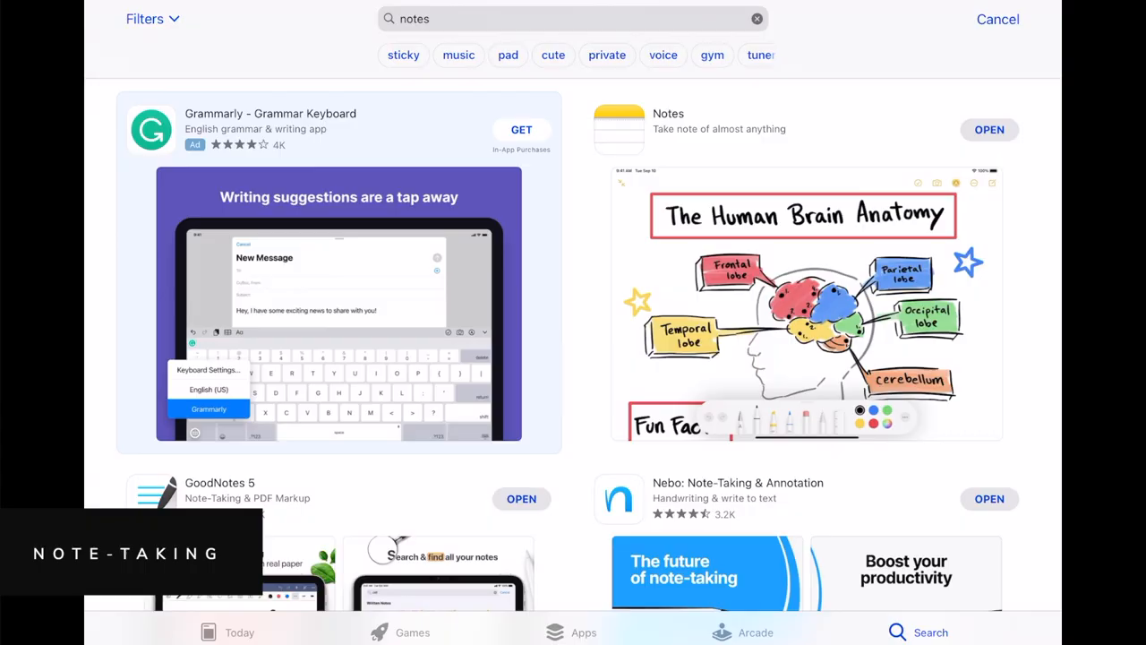
Open the shared 3 Main Street site report PDF in GoodNotes and scroll through it.
{"action": "scroll", "scroll_direction": "down", "scroll_amount": 3}
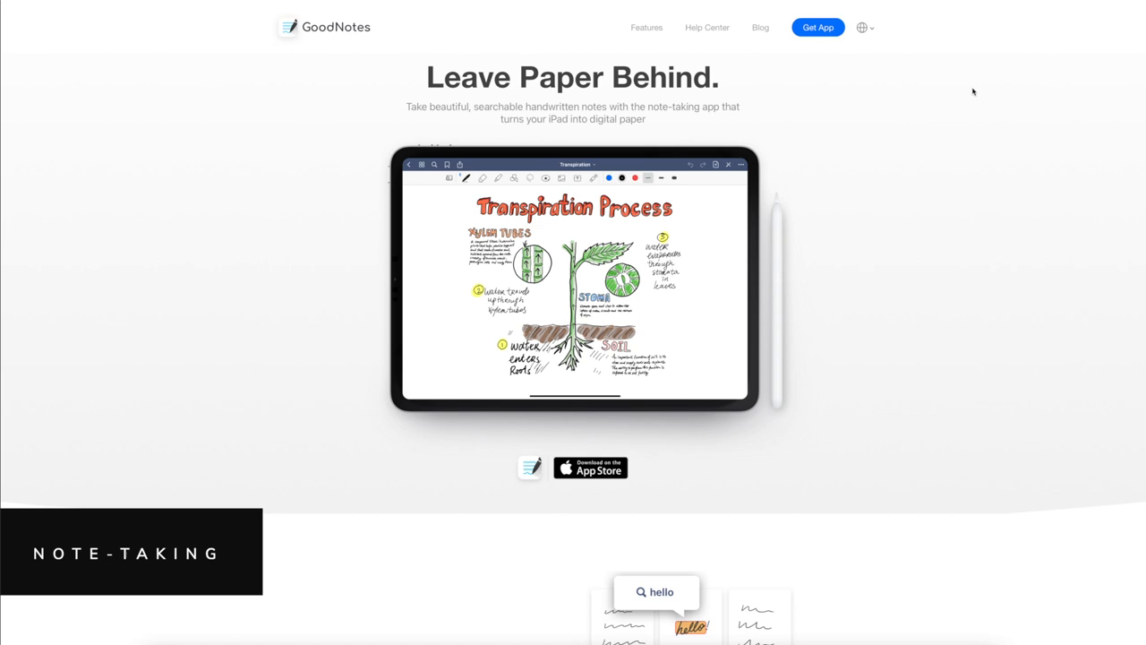
{"action": "scroll", "scroll_direction": "down", "scroll_amount": 3}
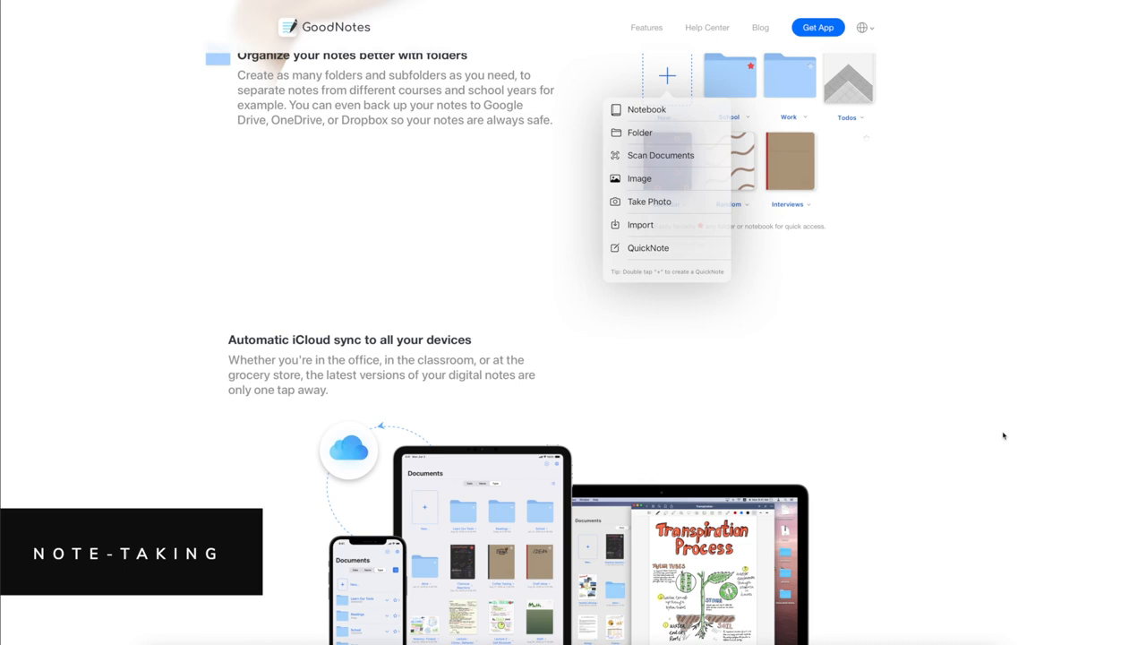
{"action": "scroll", "scroll_direction": "down", "scroll_amount": 3}
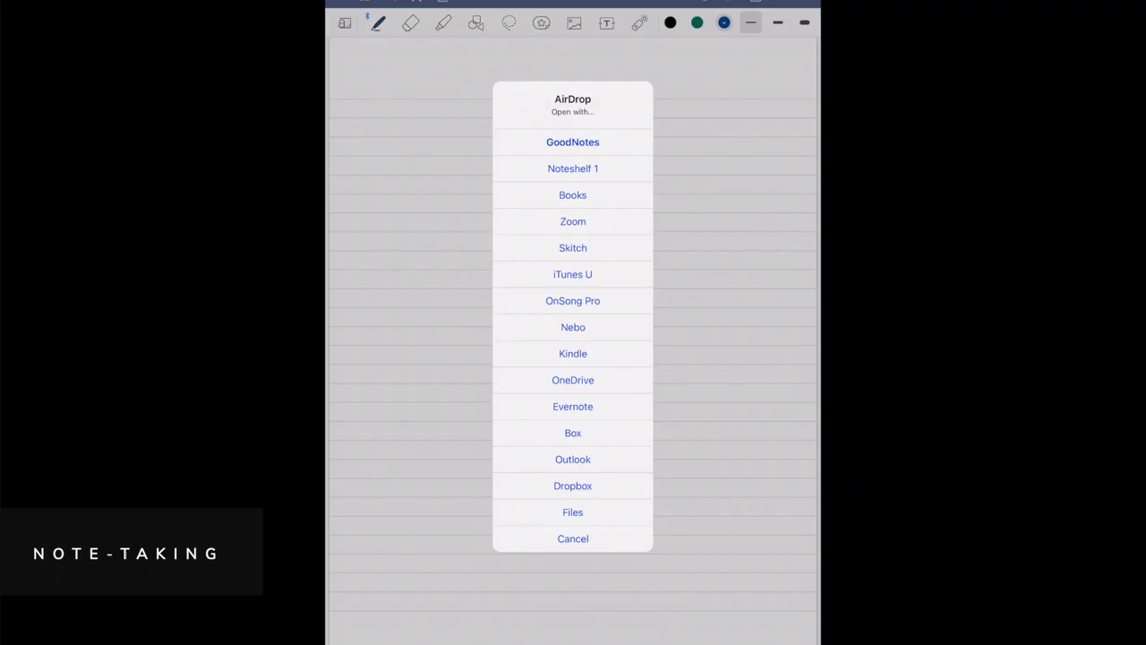
{"action": "left_click", "coordinate": [573, 141]}
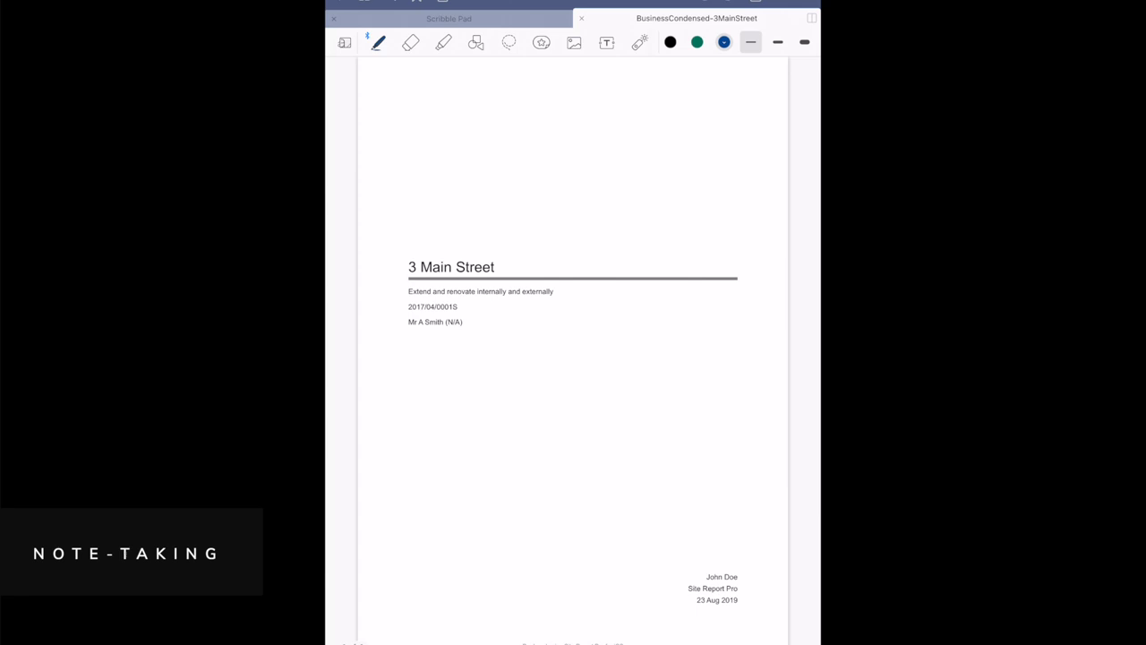
{"action": "scroll", "scroll_direction": "down", "scroll_amount": 3}
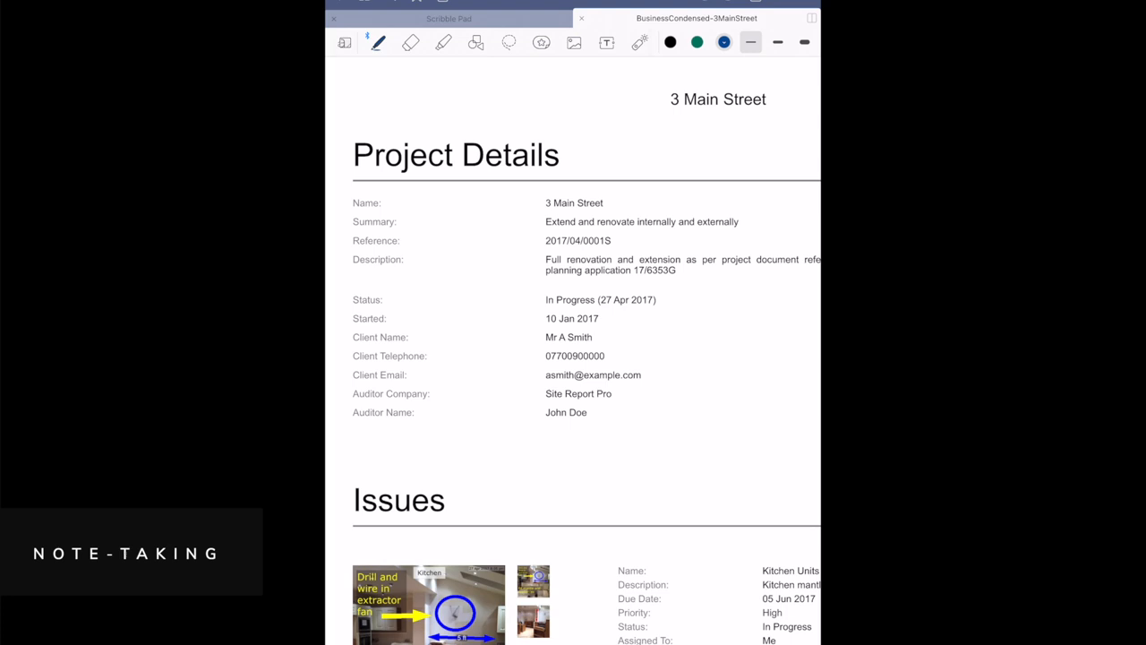
{"action": "left_click", "coordinate": [723, 43]}
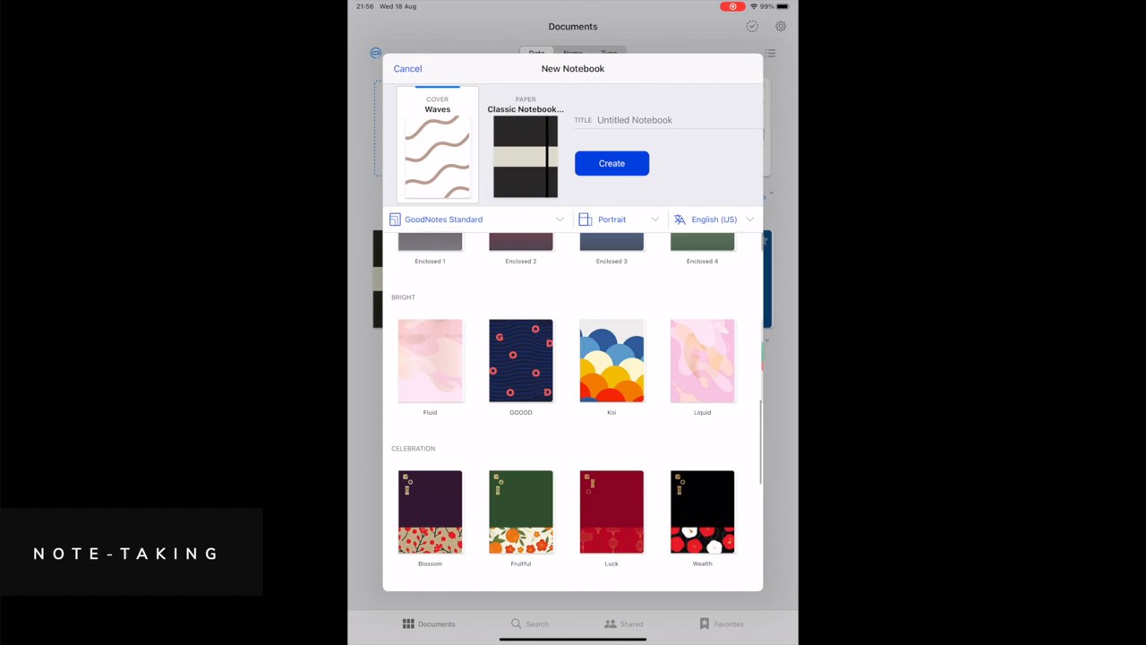
Cancel the New Notebook sheet and open the Scribble Pad notebook with star and bubble stickers.
{"action": "left_click", "coordinate": [612, 163]}
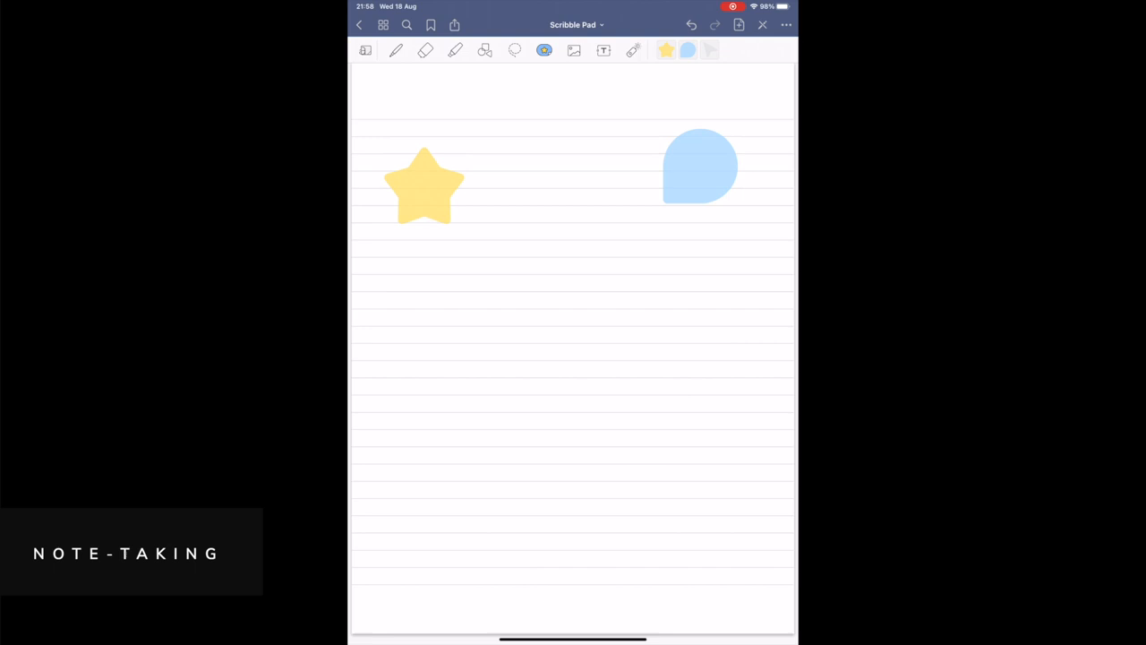
{"action": "left_click", "coordinate": [573, 50]}
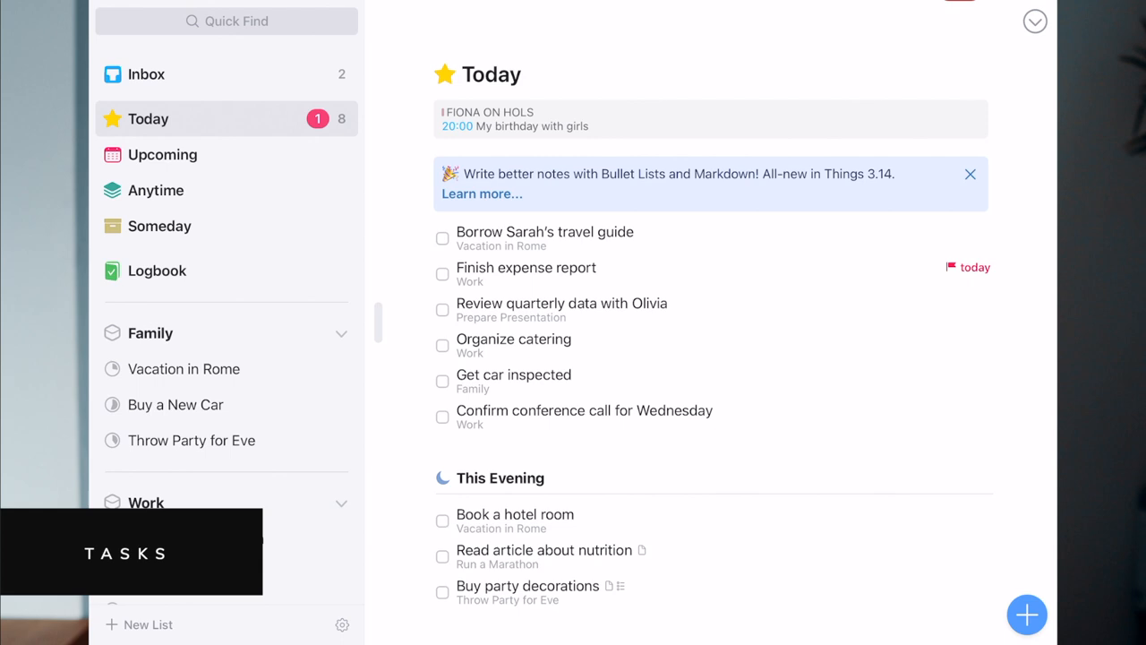
Open Vacation in Rome under Family and scroll its planning, buying and doing tasks.
{"action": "left_click", "coordinate": [971, 174]}
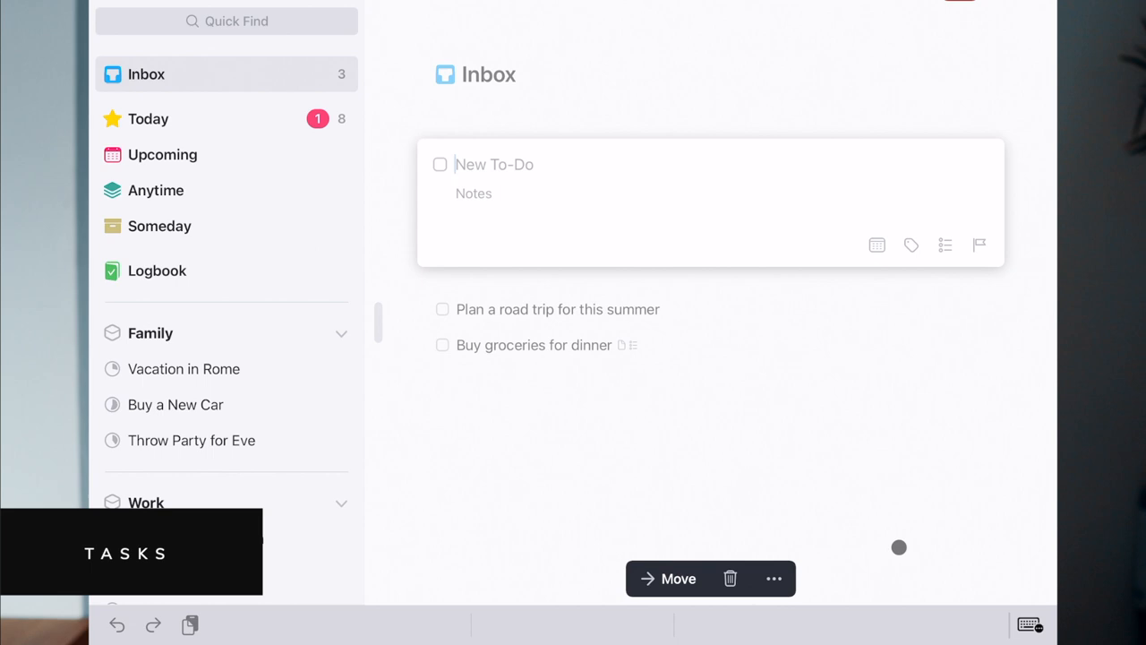
{"action": "left_click", "coordinate": [183, 369]}
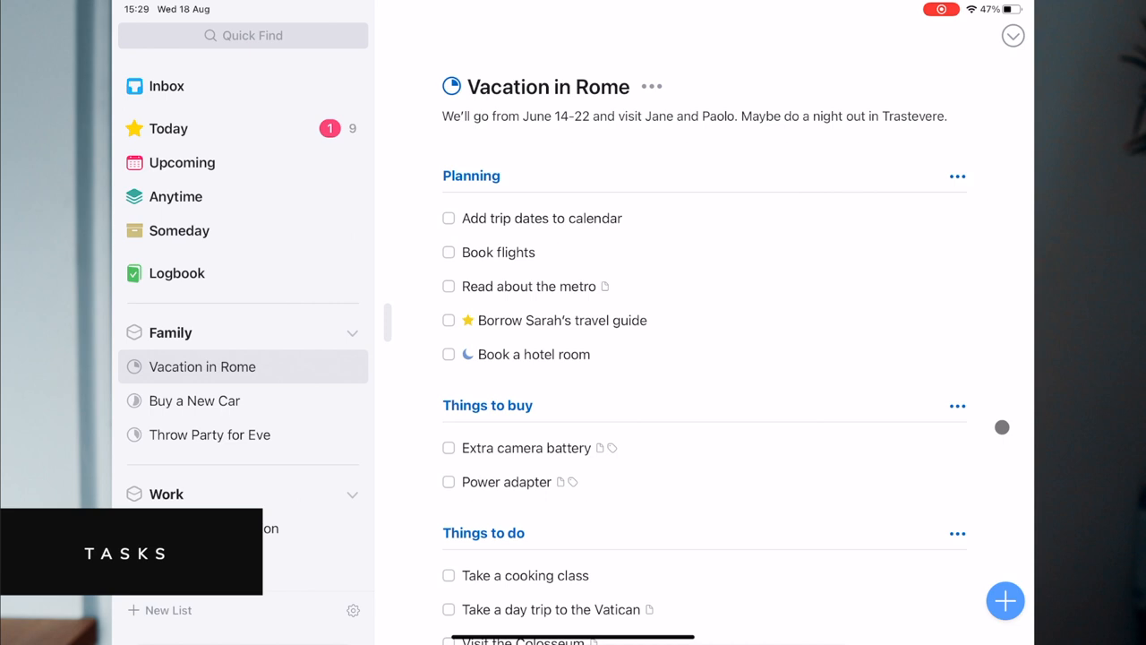
{"action": "scroll", "scroll_direction": "down", "scroll_amount": 3}
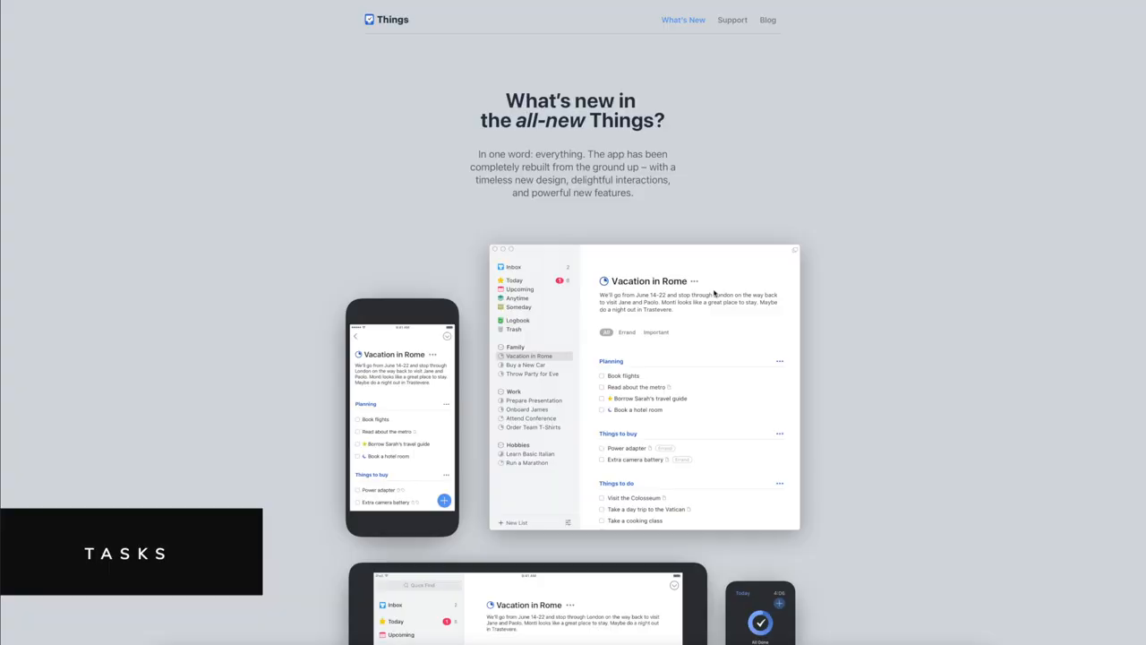
Scroll the Things What's new page down to the All-New Design section.
{"action": "scroll", "scroll_direction": "down", "scroll_amount": 3}
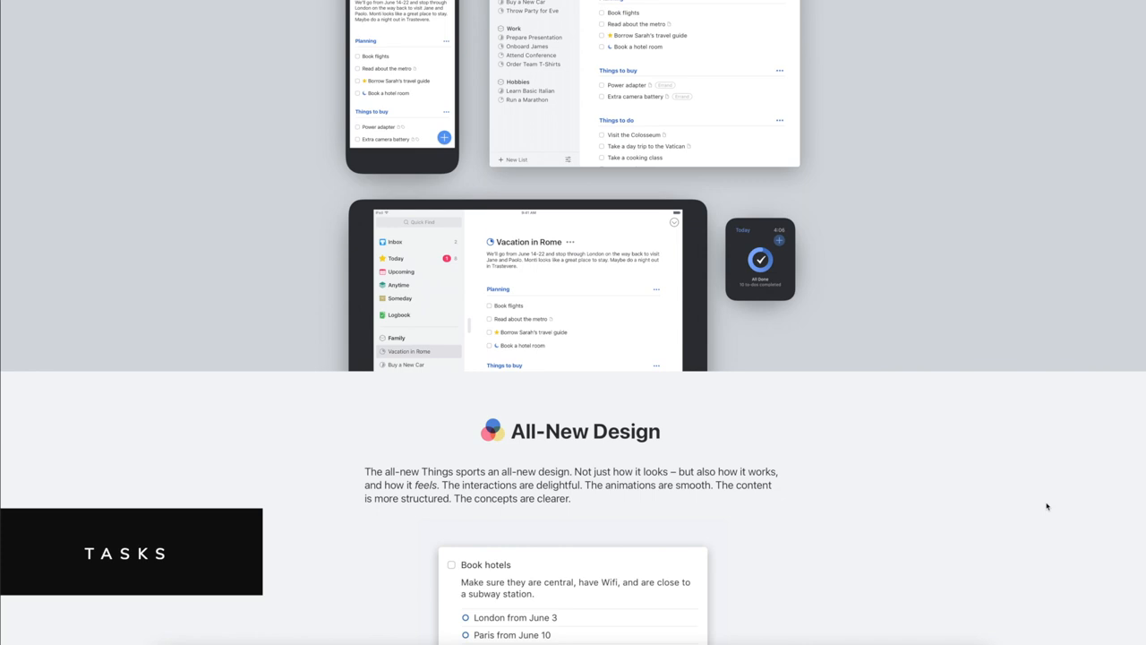
{"action": "scroll", "scroll_direction": "down", "scroll_amount": 3}
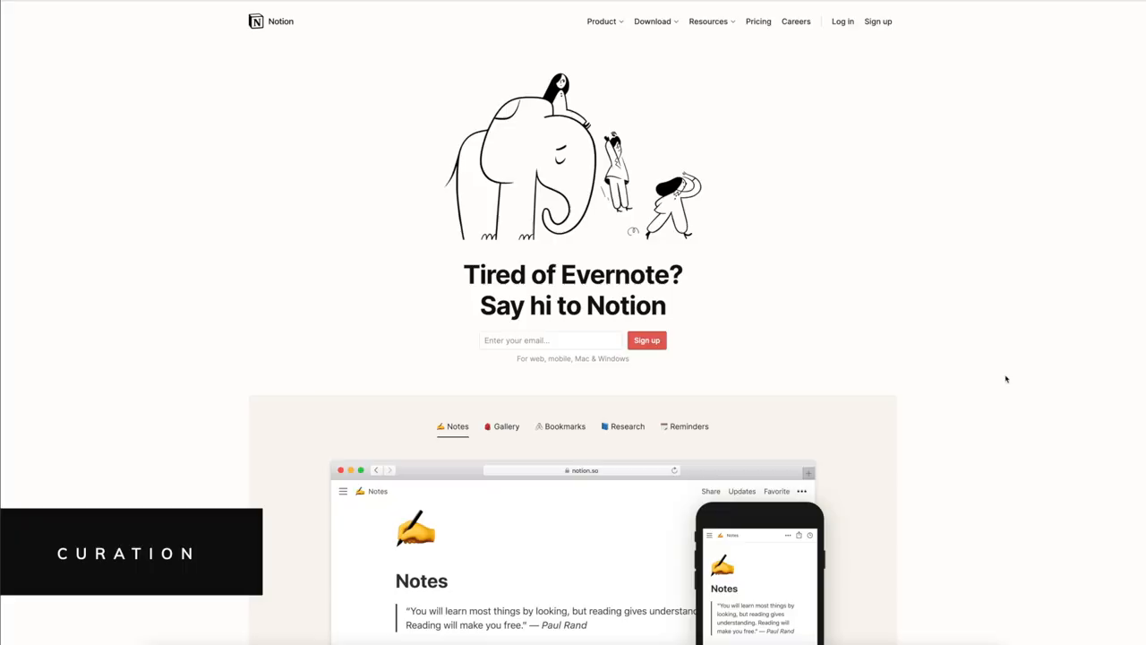
Scroll the Notion homepage past the feature tiles to the All-in-one workspace Roadmap example.
{"action": "scroll", "scroll_direction": "down", "scroll_amount": 3}
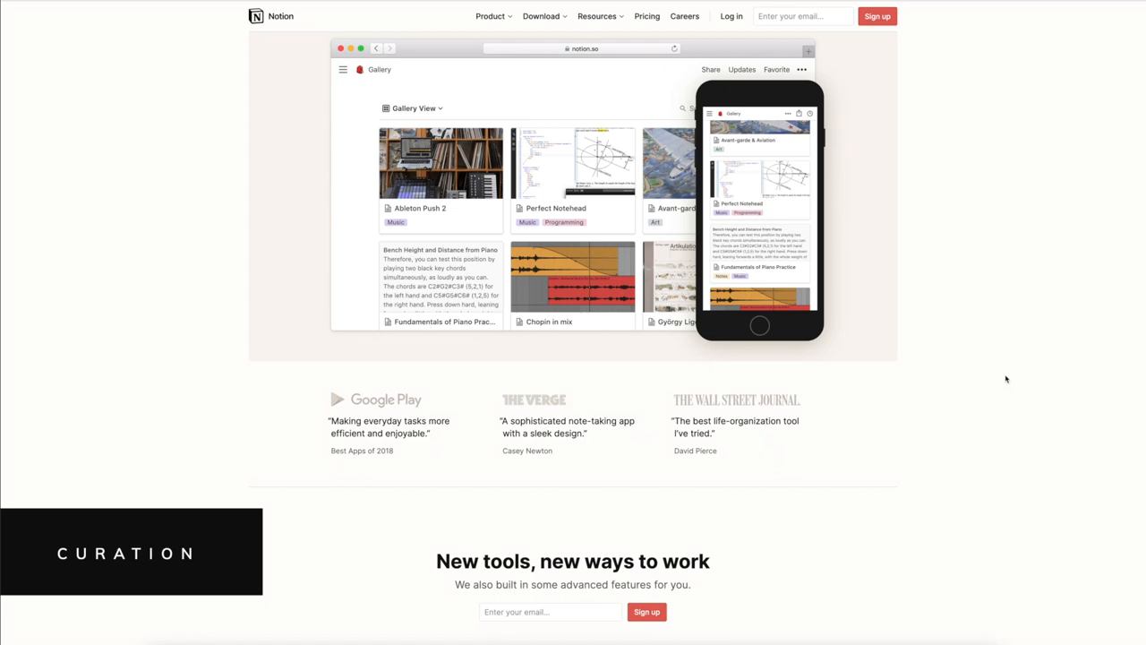
{"action": "scroll", "scroll_direction": "down", "scroll_amount": 3}
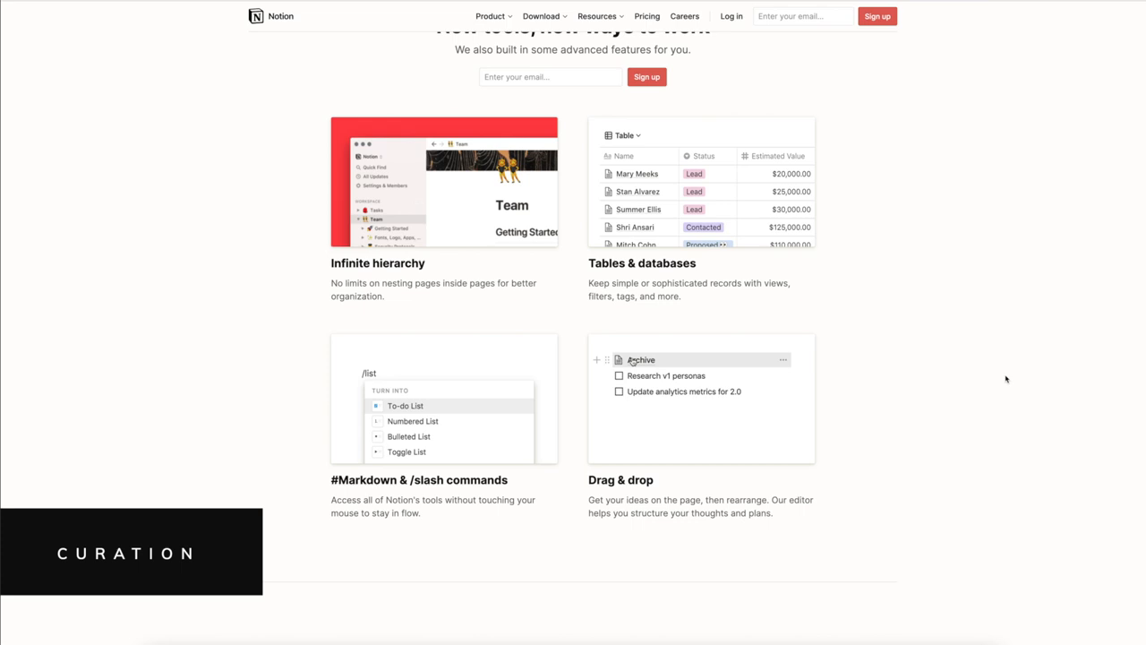
{"action": "scroll", "scroll_direction": "up", "scroll_amount": 3}
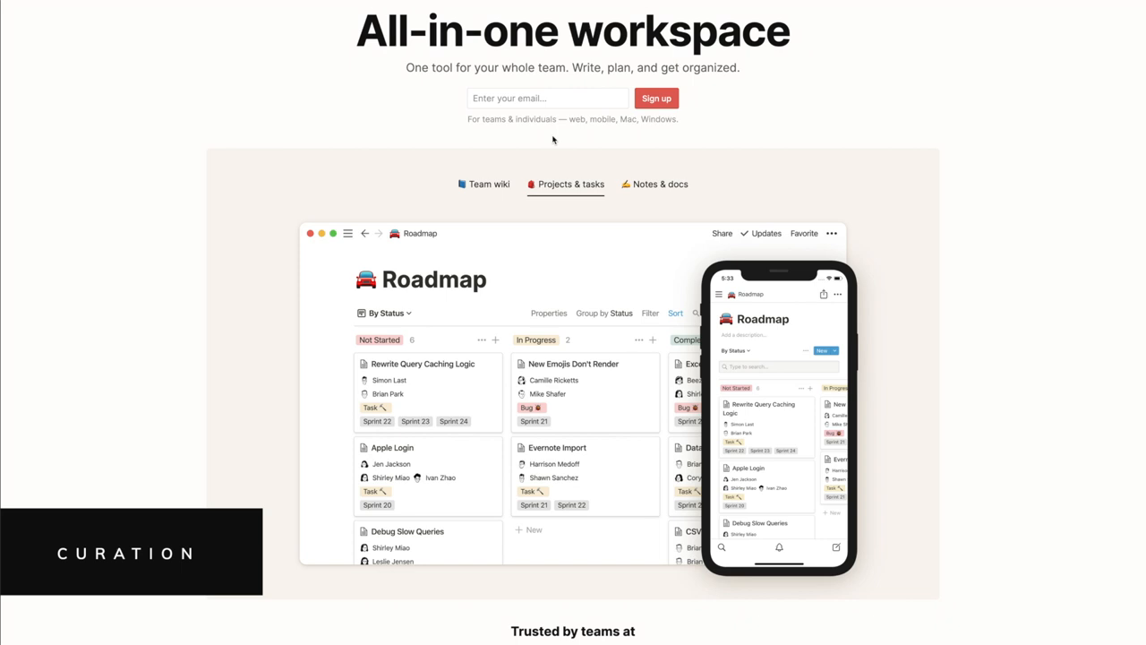
{"action": "left_click", "coordinate": [659, 183]}
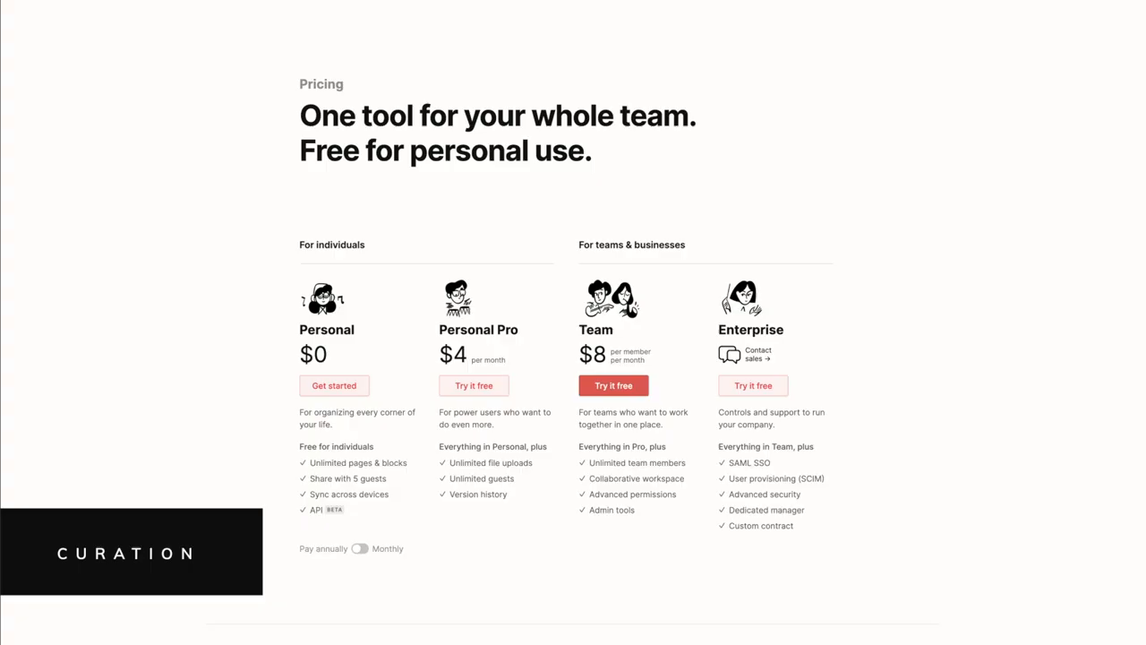
Switch pricing to Monthly, showing Personal Pro at $5 and Team at $10 per month.
{"action": "left_click", "coordinate": [360, 548]}
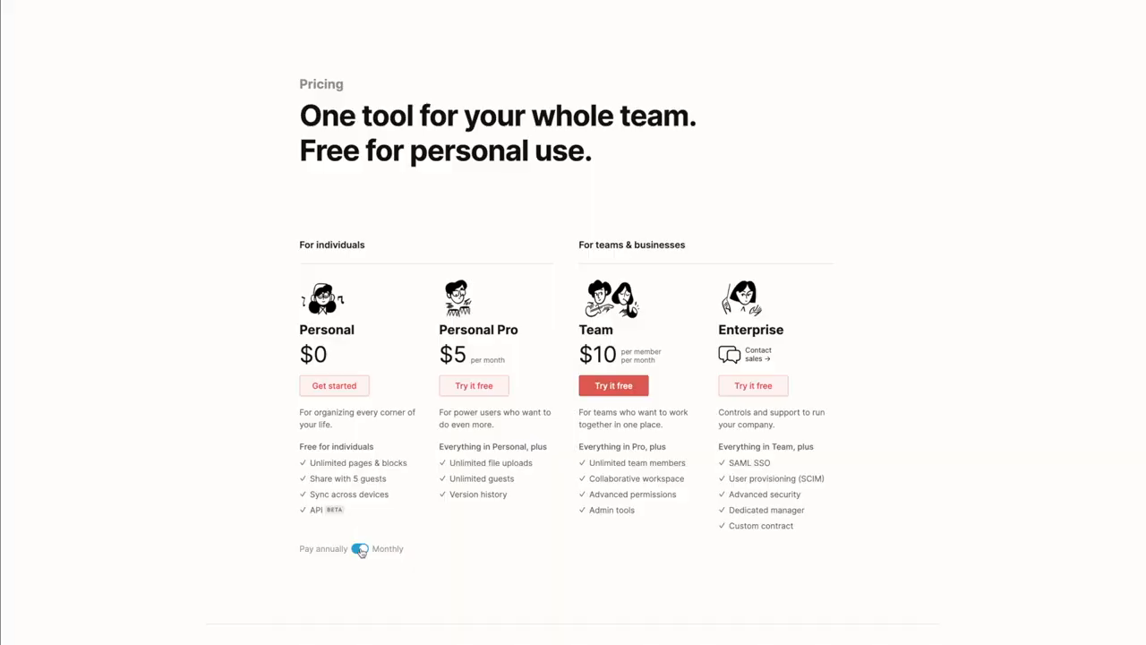